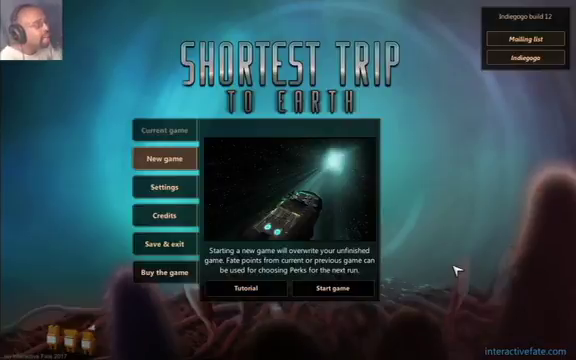
mouse_move(334, 290)
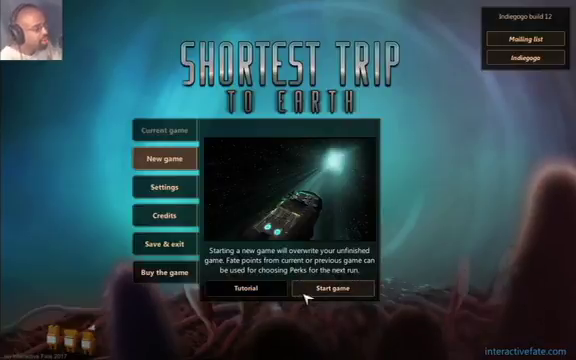
- Begin a new game, overwriting the unfinished save
left_click(330, 288)
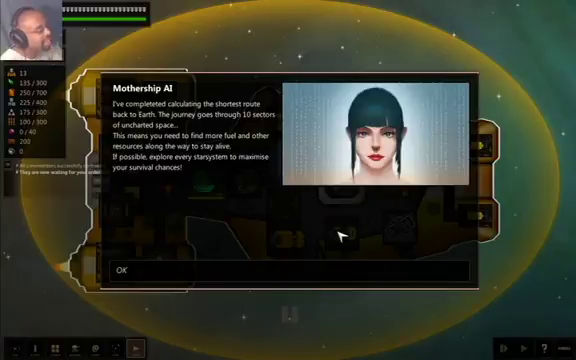
mouse_move(344, 234)
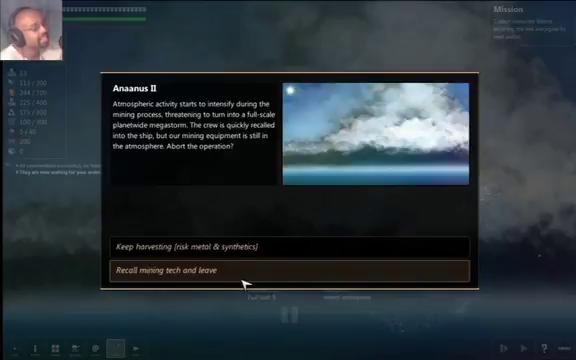
- Recall the mining tech and leave Ansaeus II
left_click(180, 268)
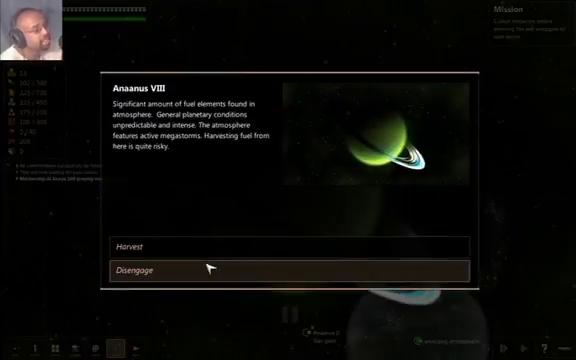
mouse_move(204, 248)
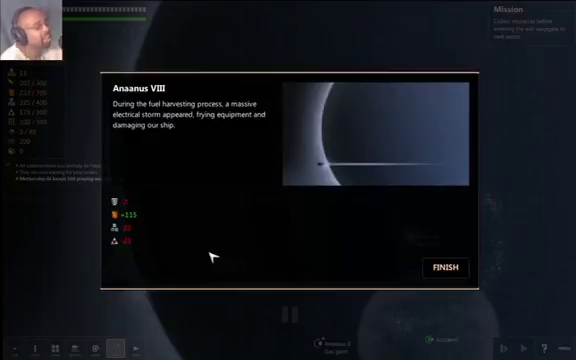
- Acknowledge the electrical storm damage after harvesting fuel at Anaseus VIII
left_click(448, 266)
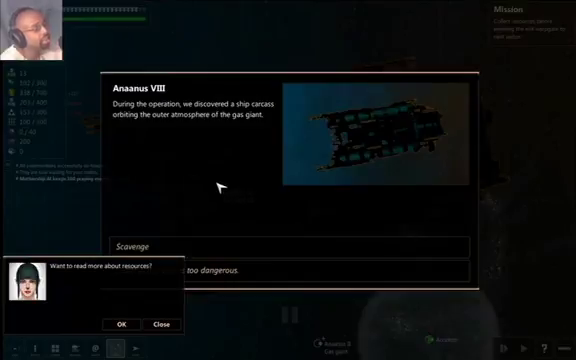
mouse_move(212, 206)
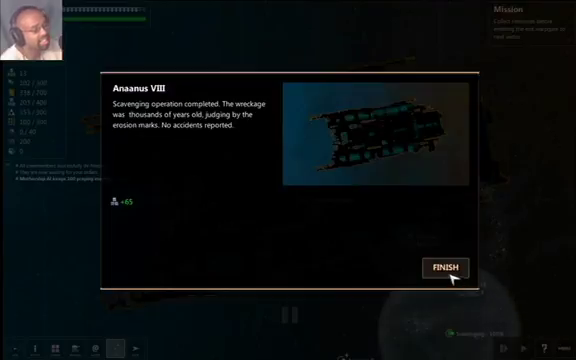
- Close the wreck scavenging report and the Unknown objects recycling report
left_click(444, 268)
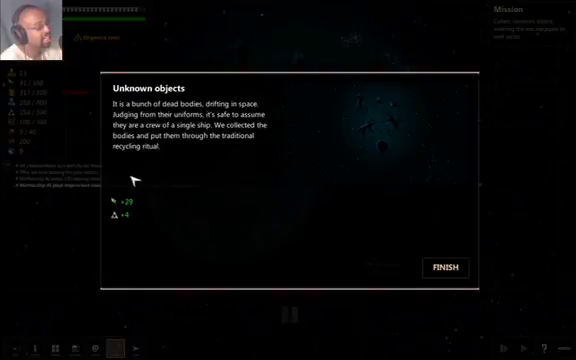
mouse_move(116, 214)
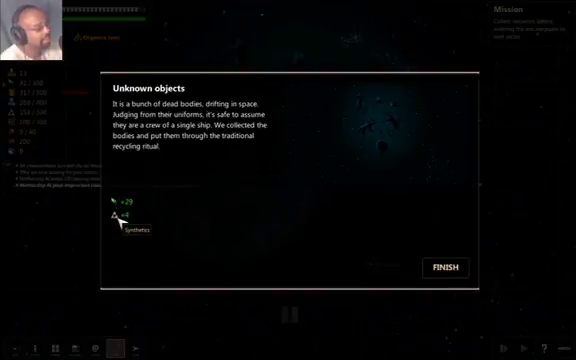
mouse_move(440, 236)
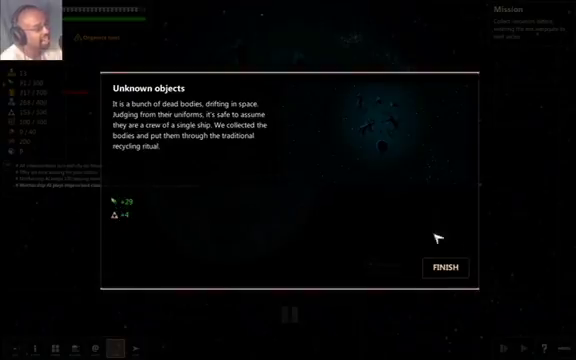
left_click(448, 268)
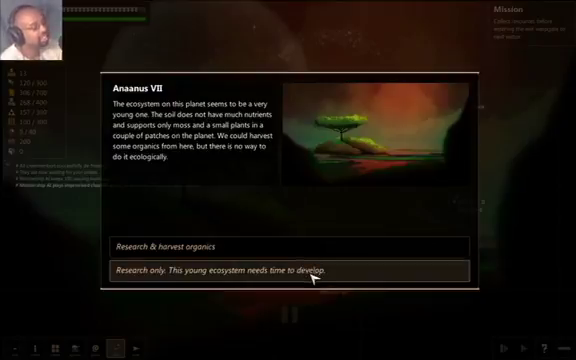
- Choose 'Research only' on Ananas VII and dismiss the research report
left_click(236, 270)
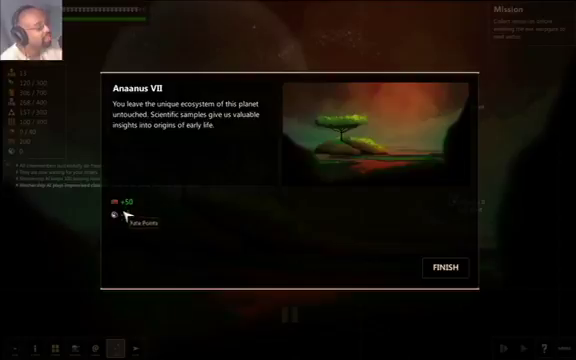
left_click(444, 268)
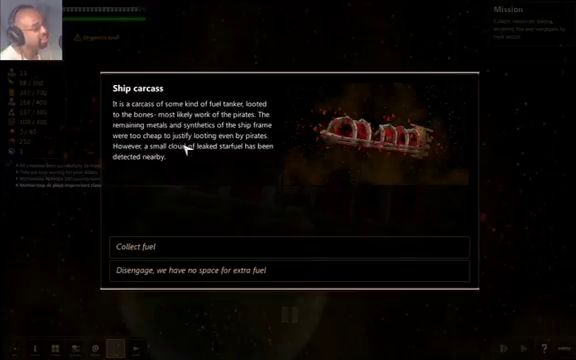
mouse_move(192, 158)
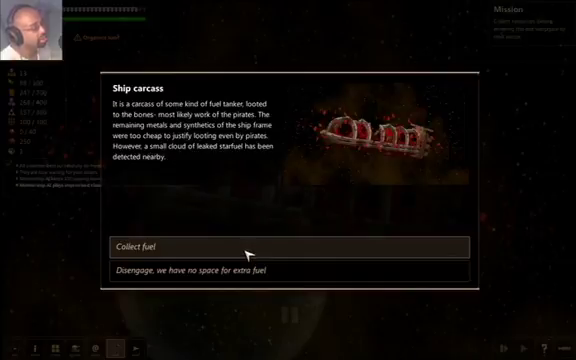
- Collect the fuel around the ship carcass and dismiss the salvage report
left_click(148, 248)
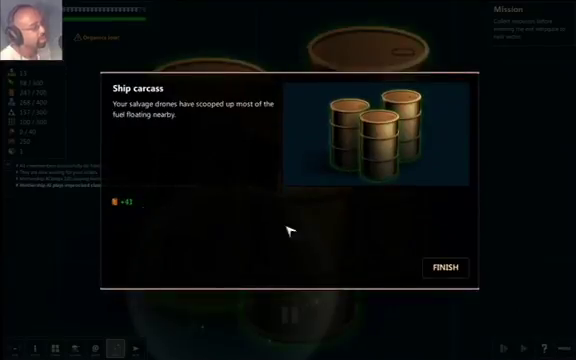
left_click(440, 266)
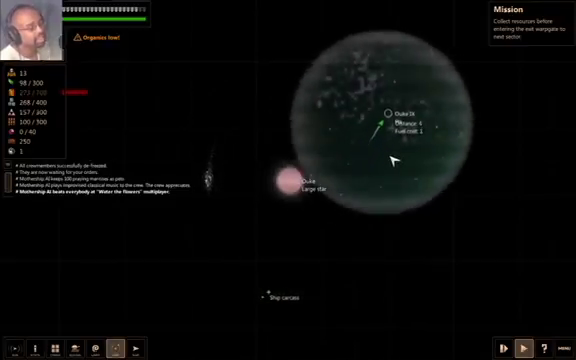
- Travel to Duke IX on the sector map and dismiss its worthless-planet report
left_click(364, 104)
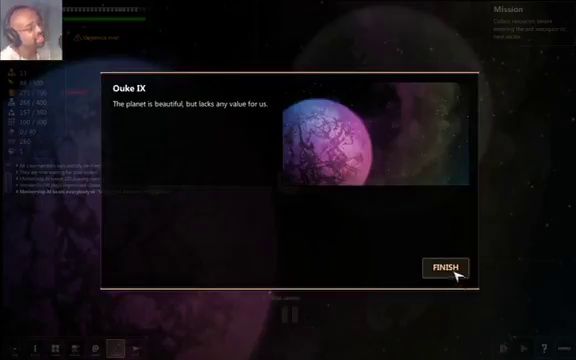
left_click(452, 264)
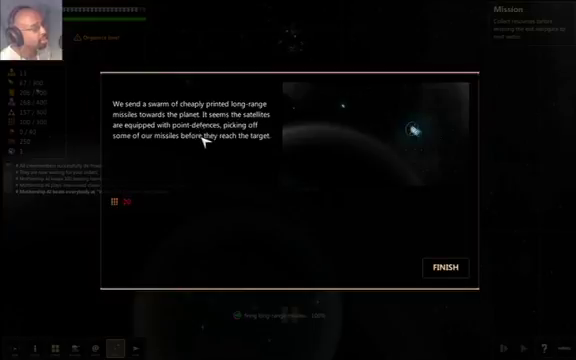
mouse_move(118, 210)
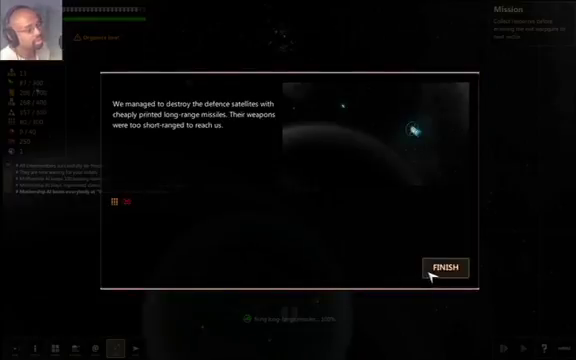
- Dismiss the report of the defence satellites destroyed by missiles
left_click(456, 264)
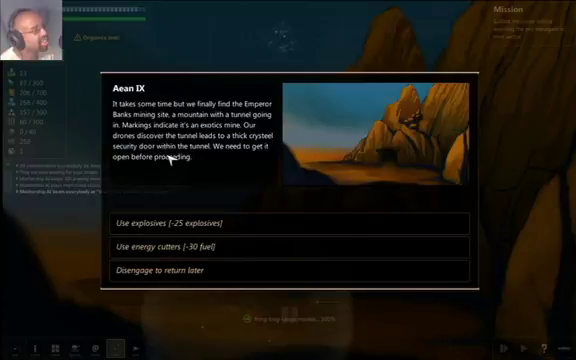
mouse_move(214, 176)
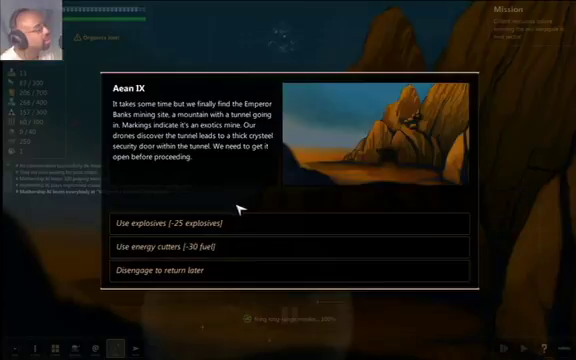
mouse_move(252, 252)
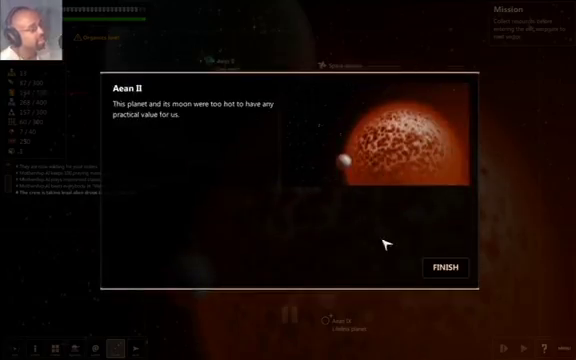
- Dismiss the Aeon II too-hot survey report
left_click(444, 268)
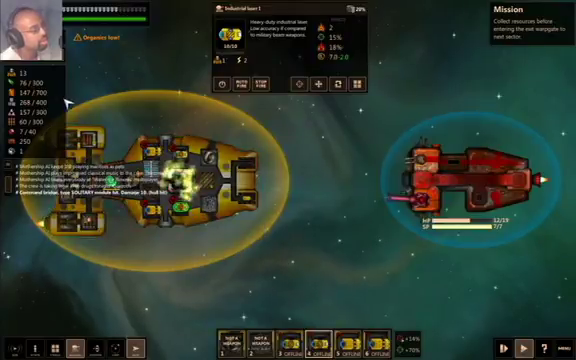
mouse_move(218, 84)
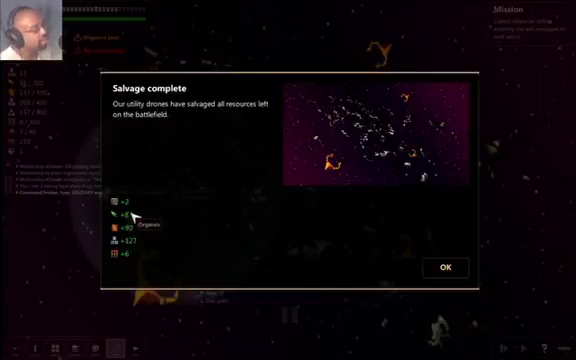
mouse_move(128, 210)
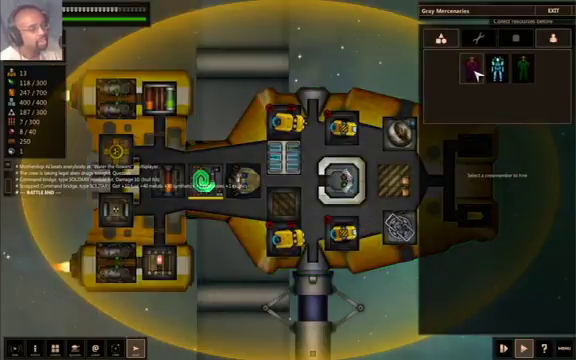
- Switch to the ship view to inspect interior modules and crew
left_click(472, 64)
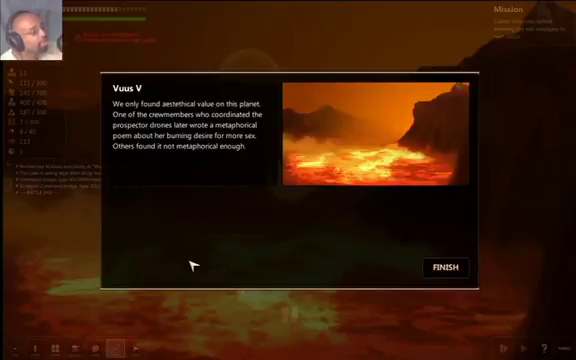
mouse_move(368, 256)
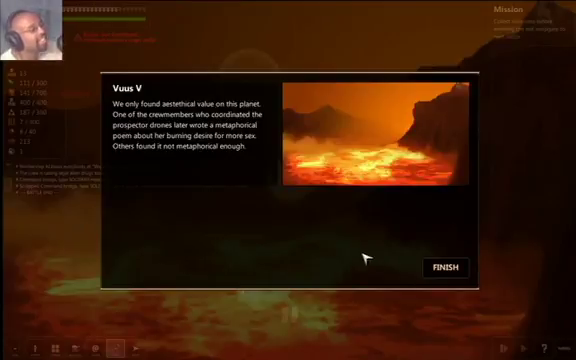
- Close the Vuon V survey report that found only aesthetic value
left_click(448, 266)
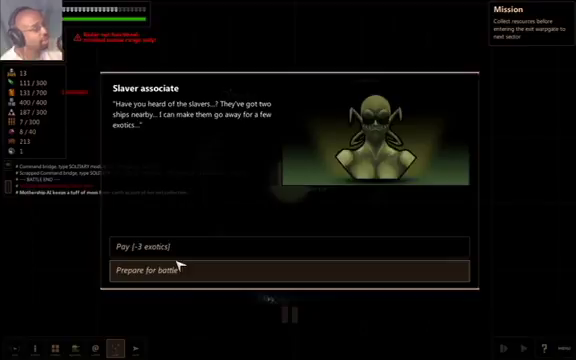
mouse_move(178, 272)
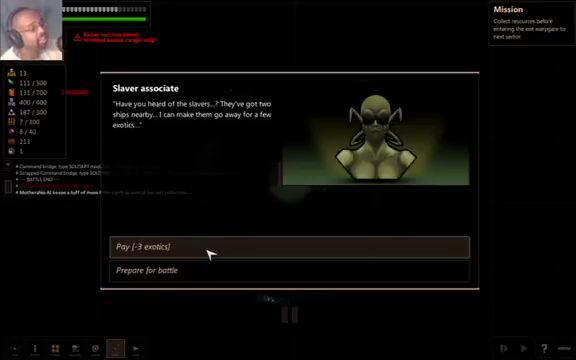
- Pay the slaver associate 3 exotics to send the two slaver ships away
left_click(284, 244)
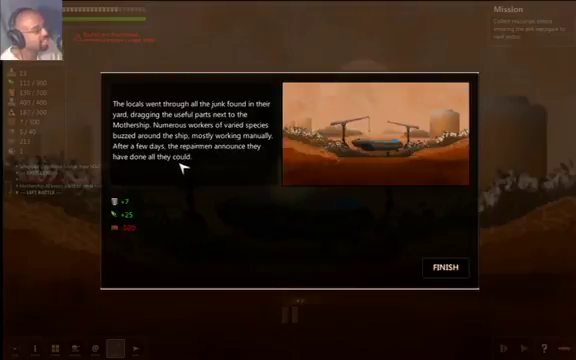
mouse_move(118, 212)
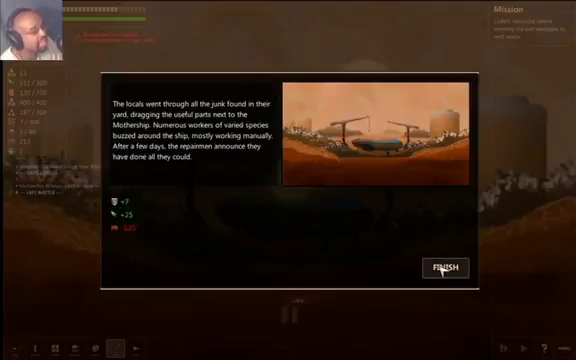
- Finish the junkyard salvage event and collect the hauled-back parts
left_click(444, 266)
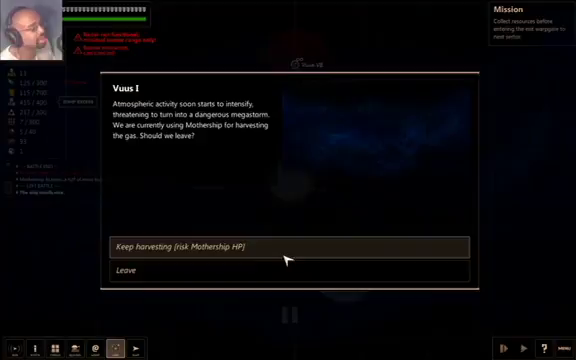
- Choose 'Keep harvesting (risk: Mothership HP)' at the storm-threatened gas planet
left_click(180, 244)
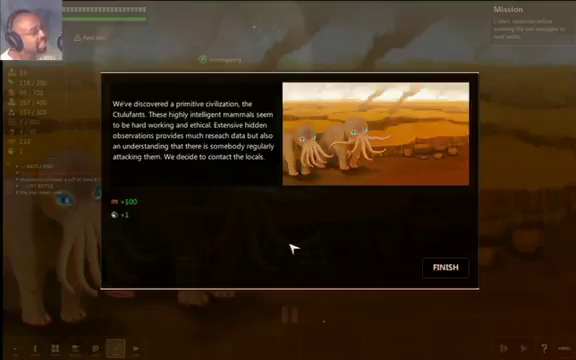
mouse_move(124, 216)
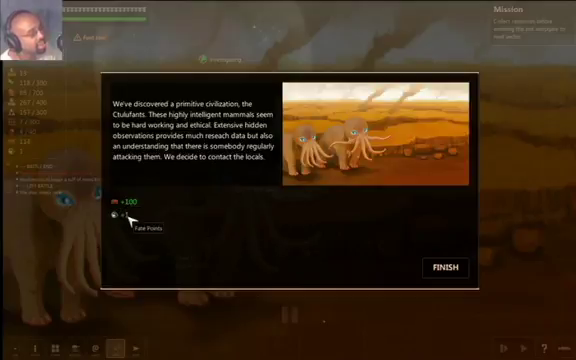
- Finish the Clutzfurt discovery, then accept the Meteor IV pirate-fight victory and rewards
left_click(444, 266)
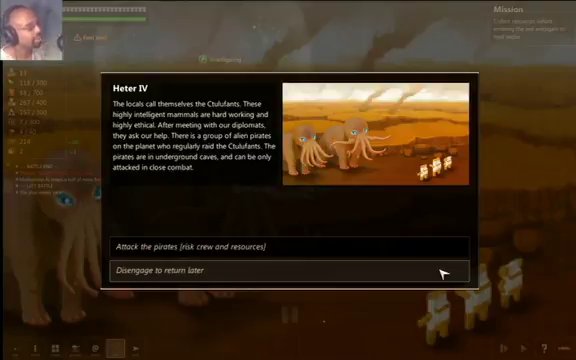
mouse_move(418, 278)
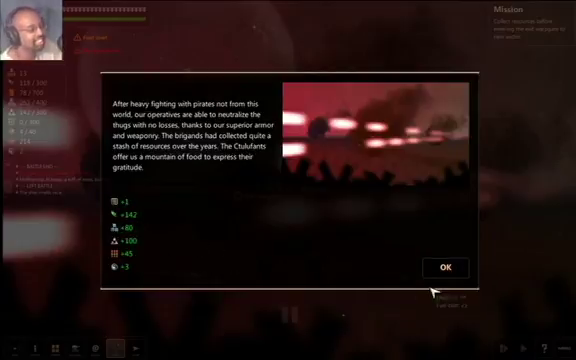
left_click(448, 268)
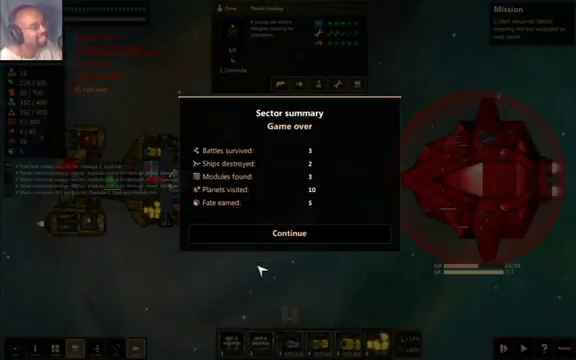
- Continue past the Game over sector summary after the mothership's destruction
left_click(288, 232)
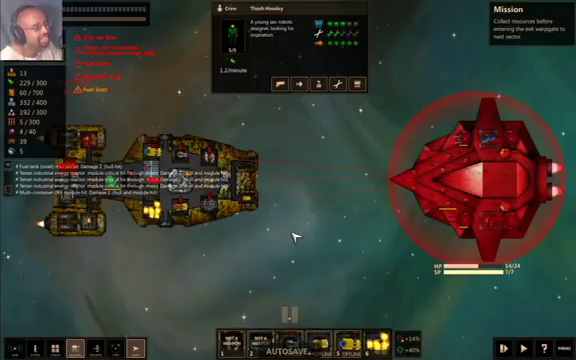